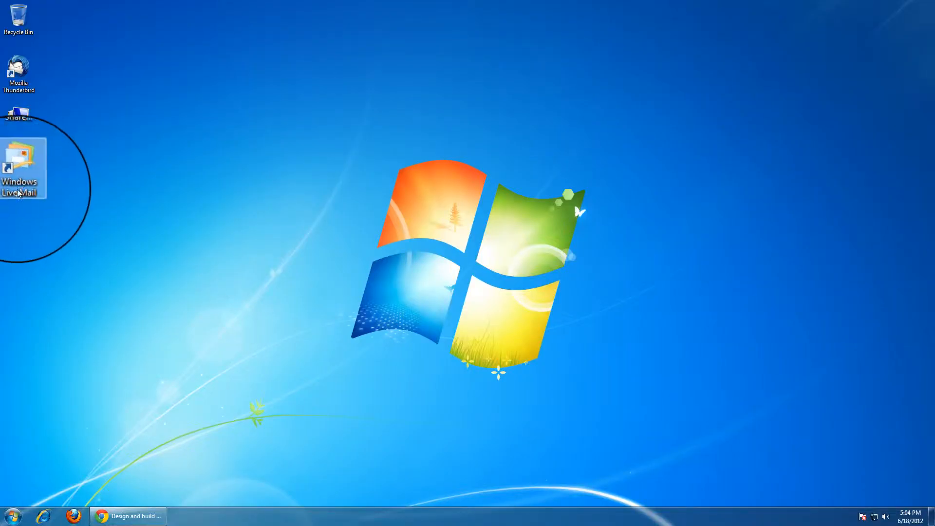
Step: Launch Windows Live Mail and start the Add account wizard from Tools > Accounts
double_click(20, 169)
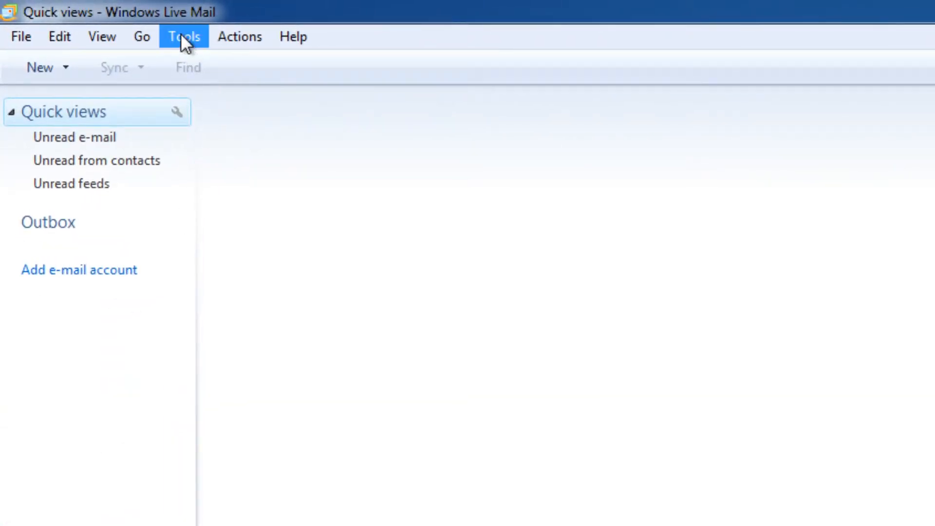
click(183, 36)
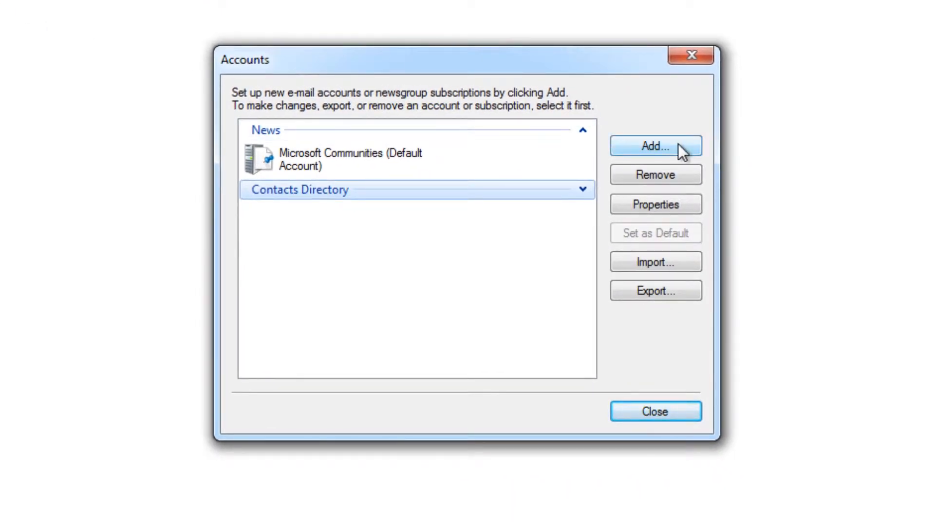
click(655, 145)
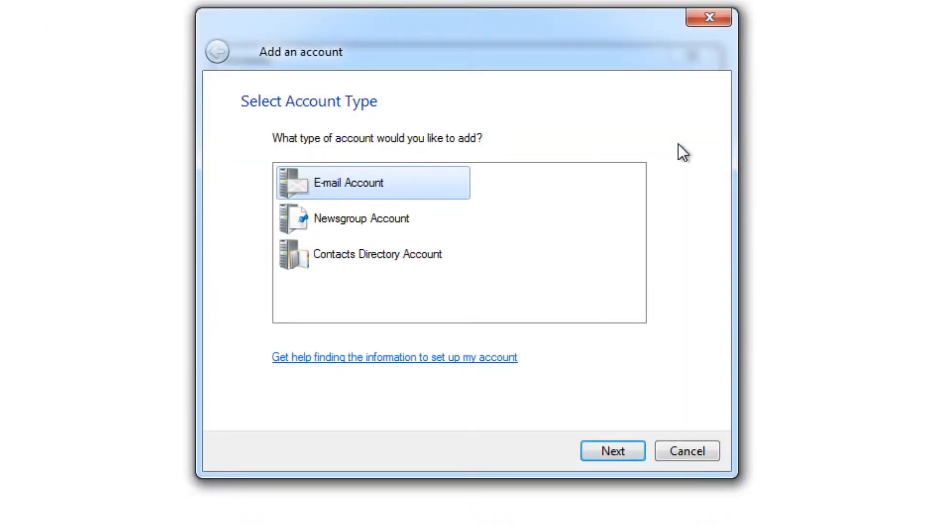
mouse_move(482, 196)
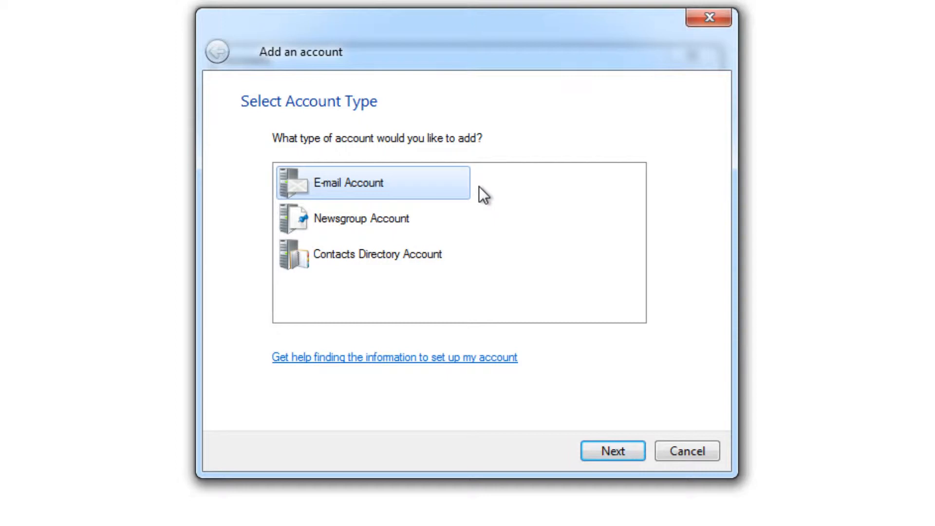
click(612, 450)
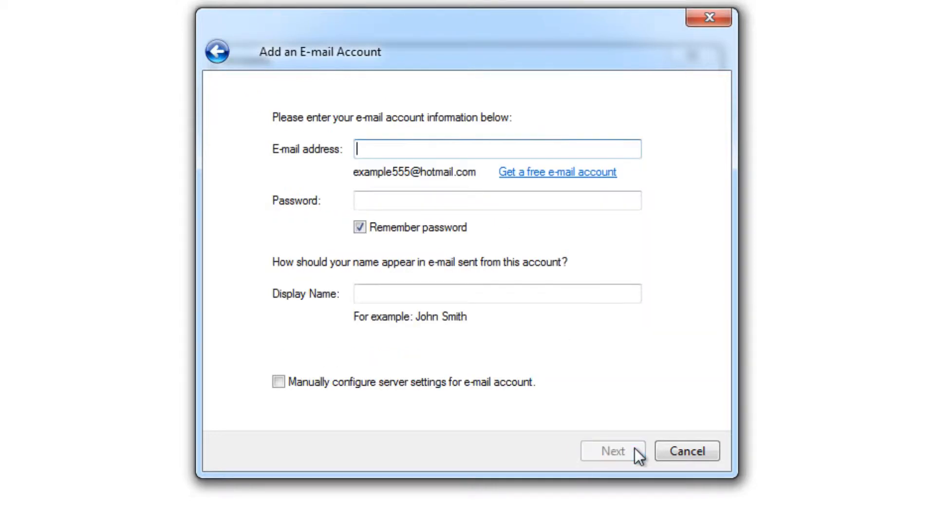
mouse_move(687, 195)
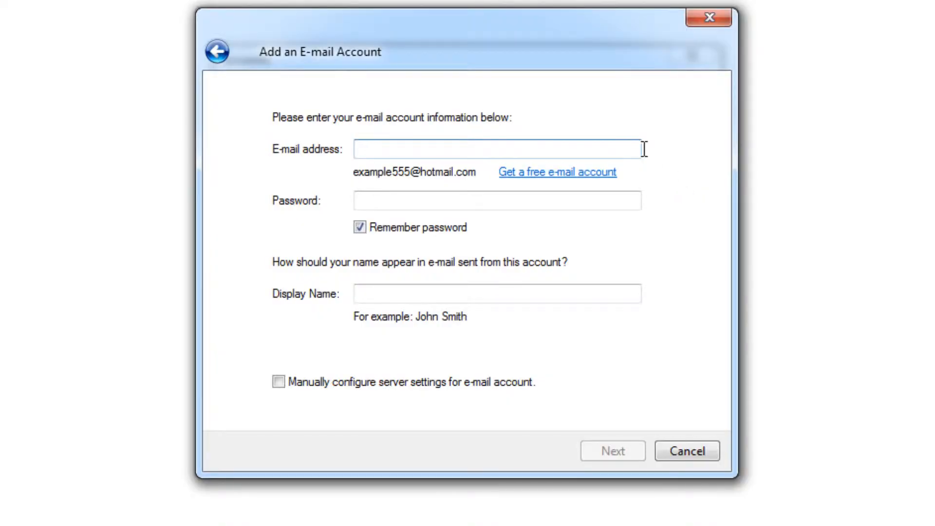
mouse_move(669, 161)
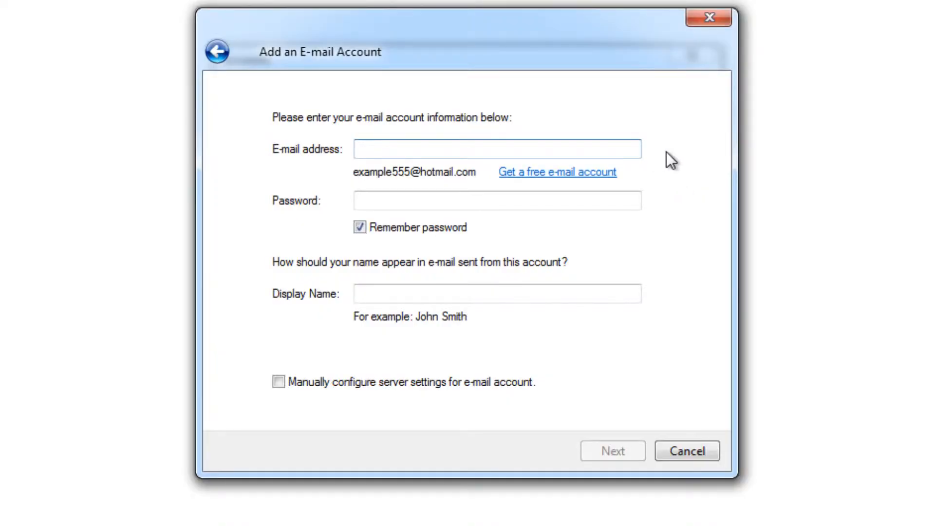
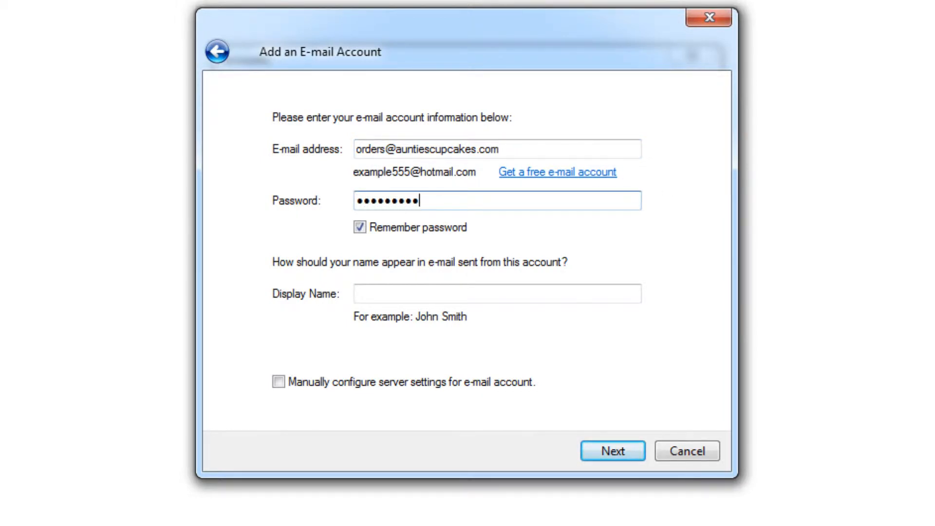
Step: Enter display name Auntie and choose to configure server settings manually
click(497, 293)
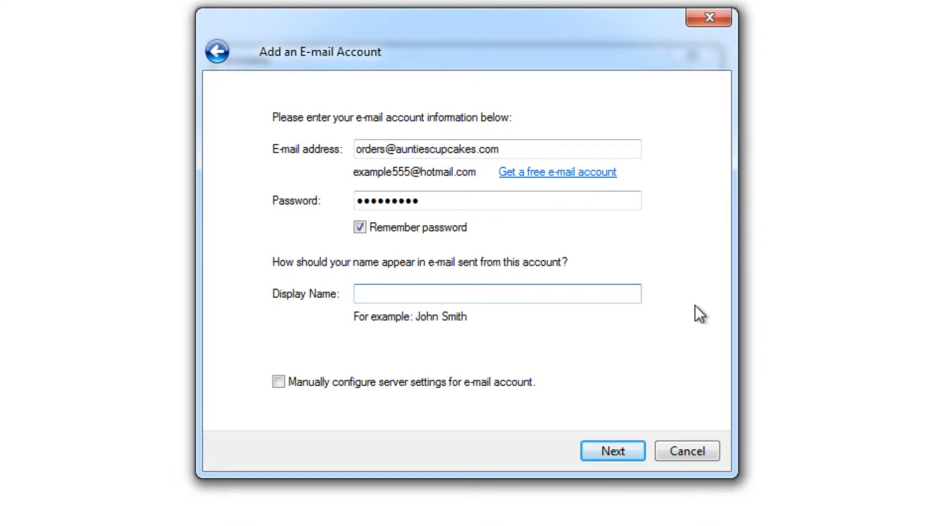
text(Auntie)
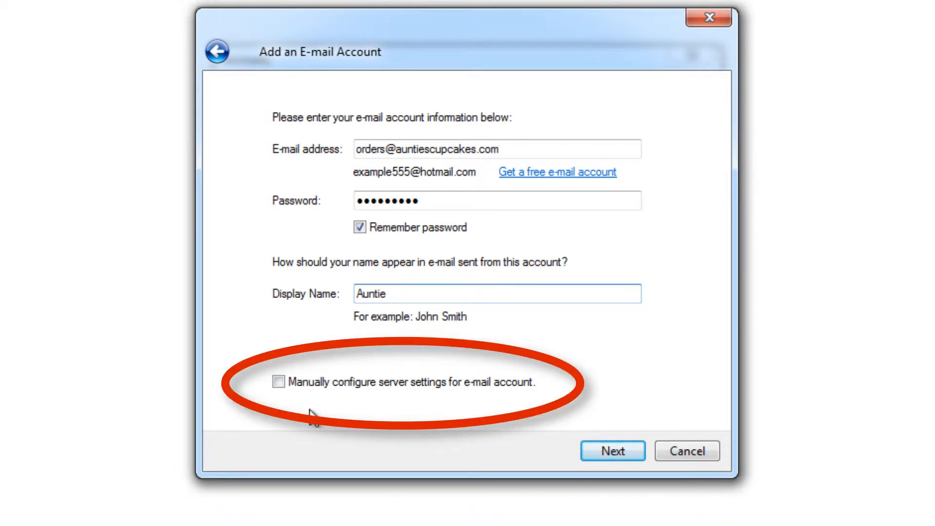
click(279, 382)
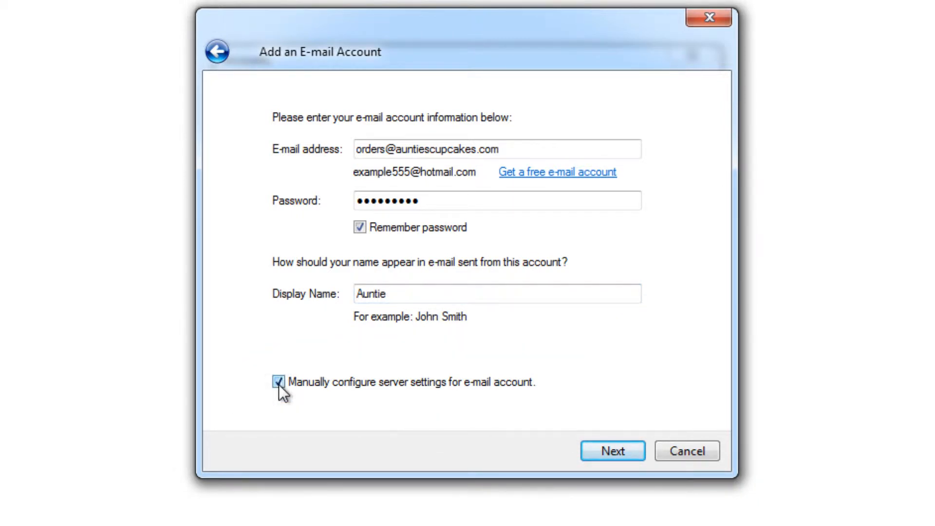
Step: Advance to the server settings page showing IMAP, port 143 and login ID orders
click(612, 450)
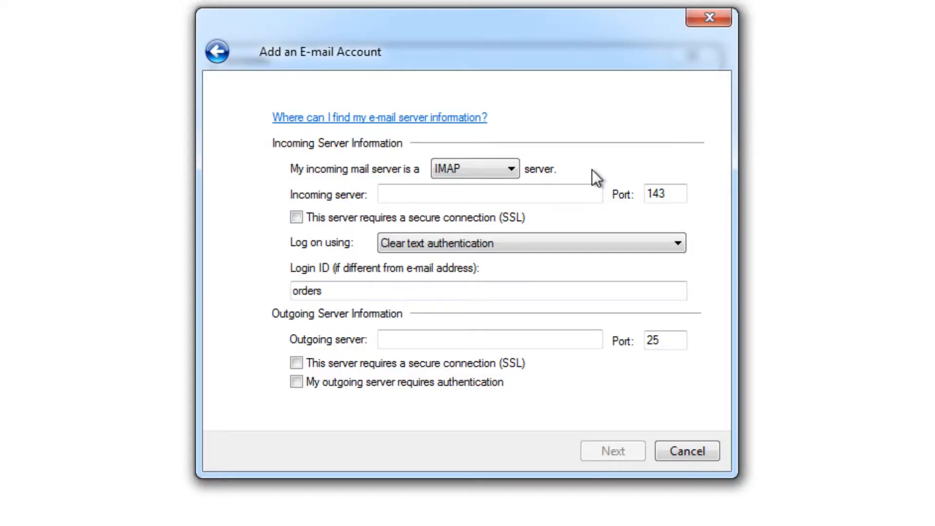
click(489, 195)
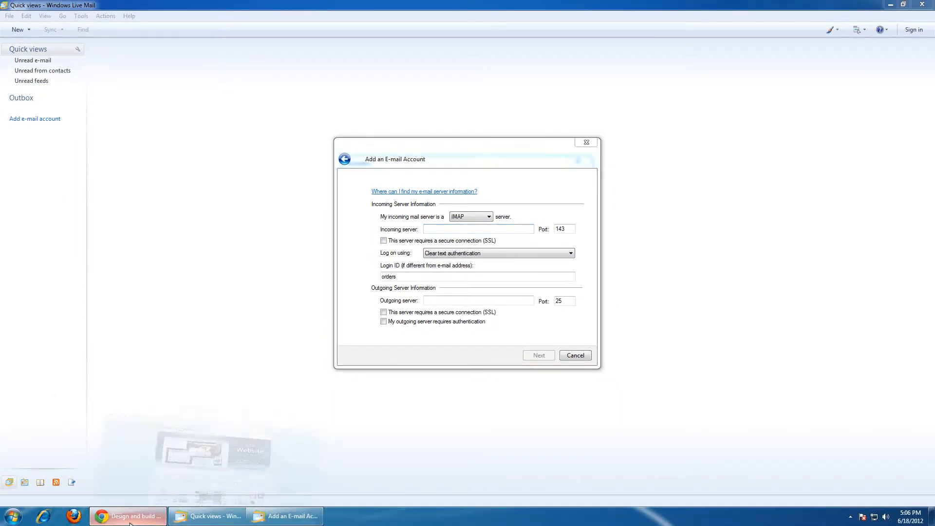
Step: Sign in to Website.com in the browser and open the site's SmarterMail webmail
click(127, 516)
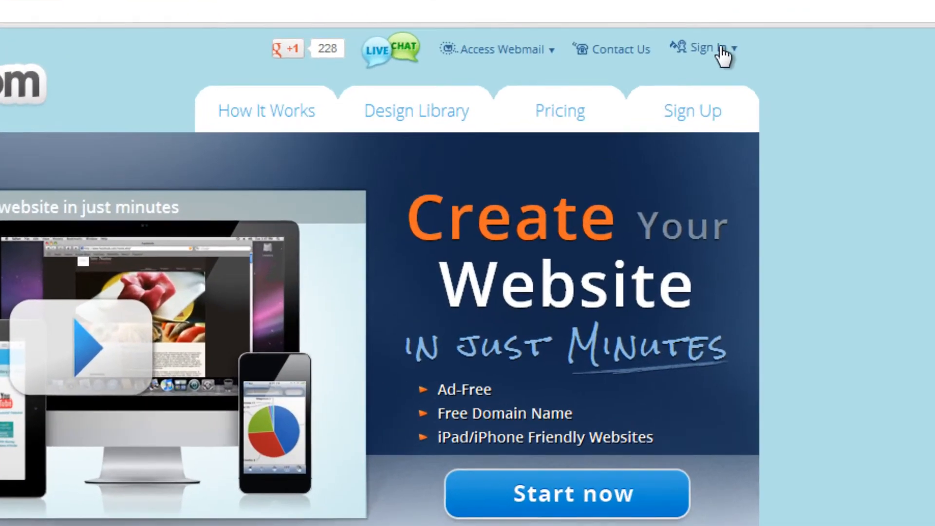
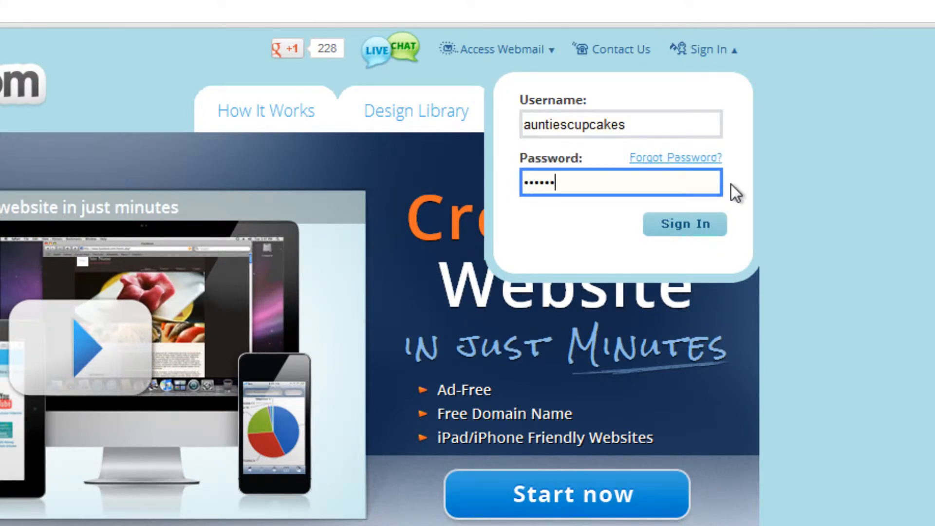
click(684, 224)
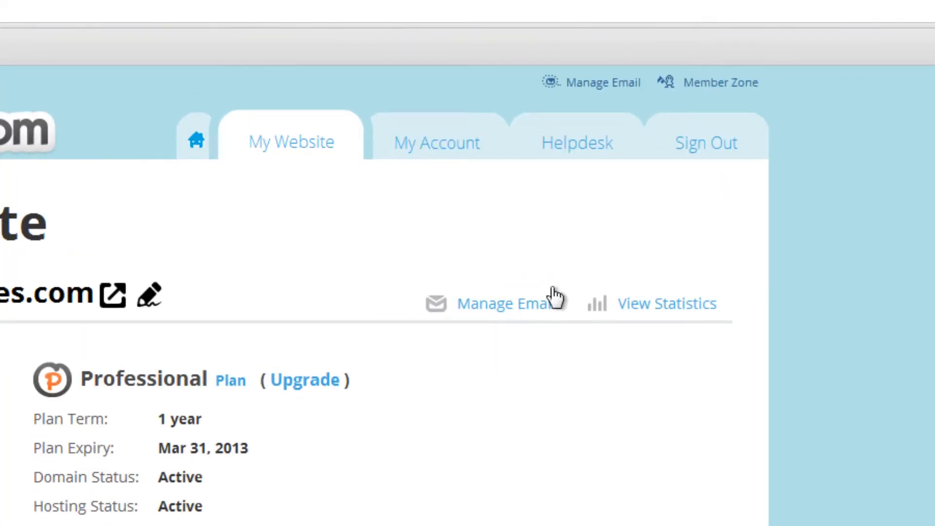
click(509, 304)
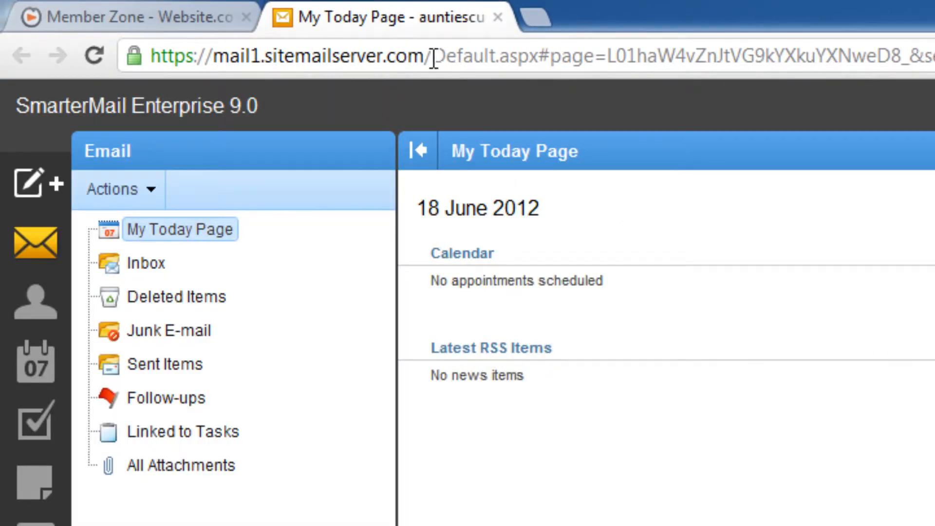
Step: Copy the mail server host mail1.sitemailserver.com from the address bar
double_click(292, 56)
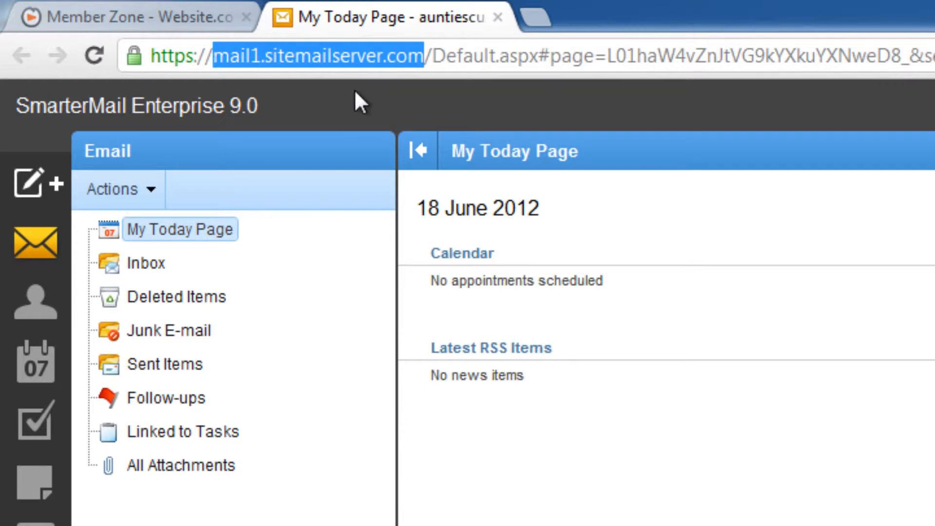
right_click(318, 55)
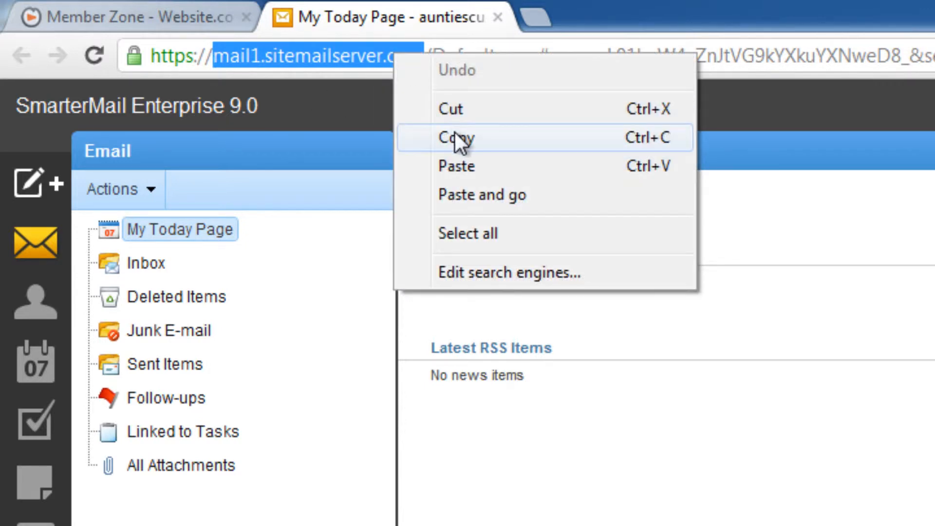
click(455, 137)
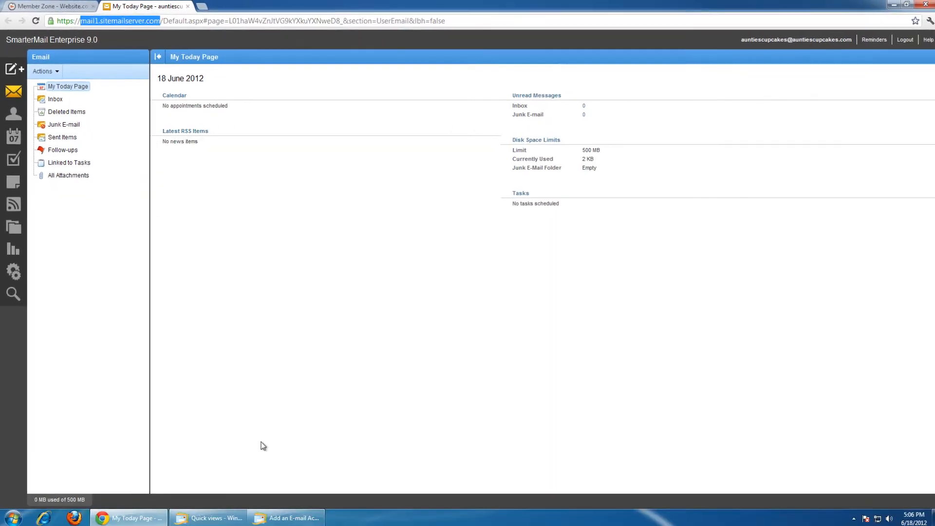
click(288, 517)
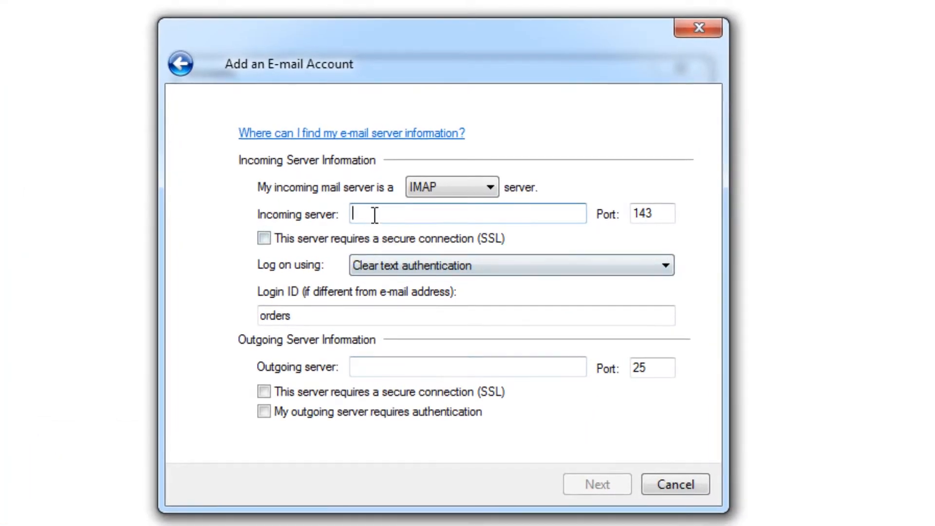
text(mail1.sitemailserver.com)
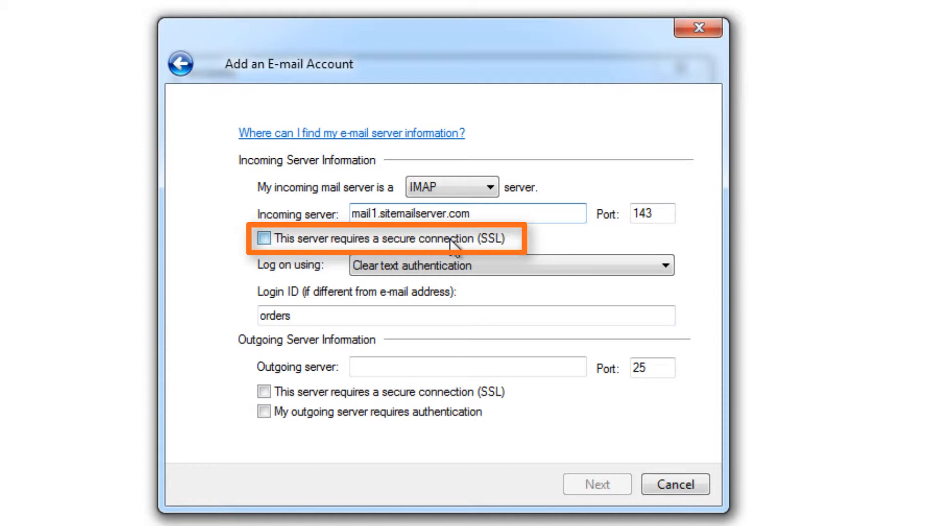
click(264, 239)
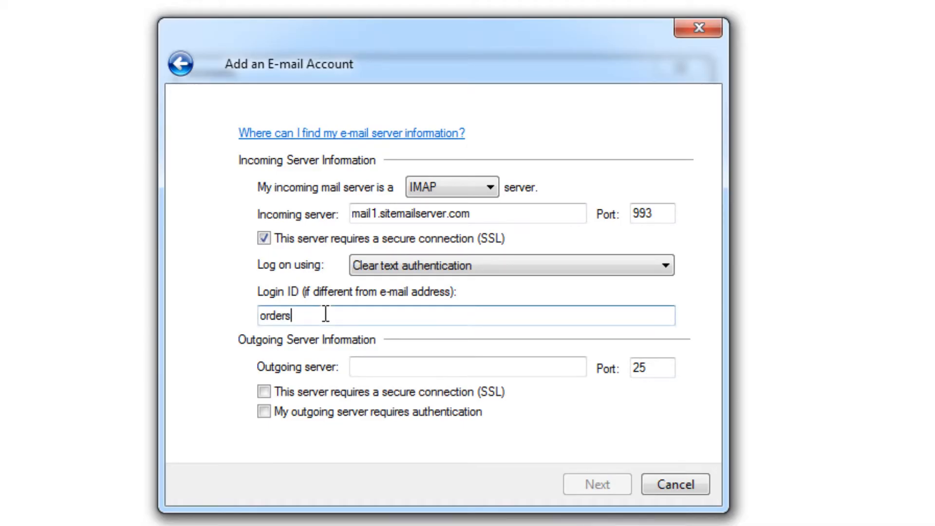
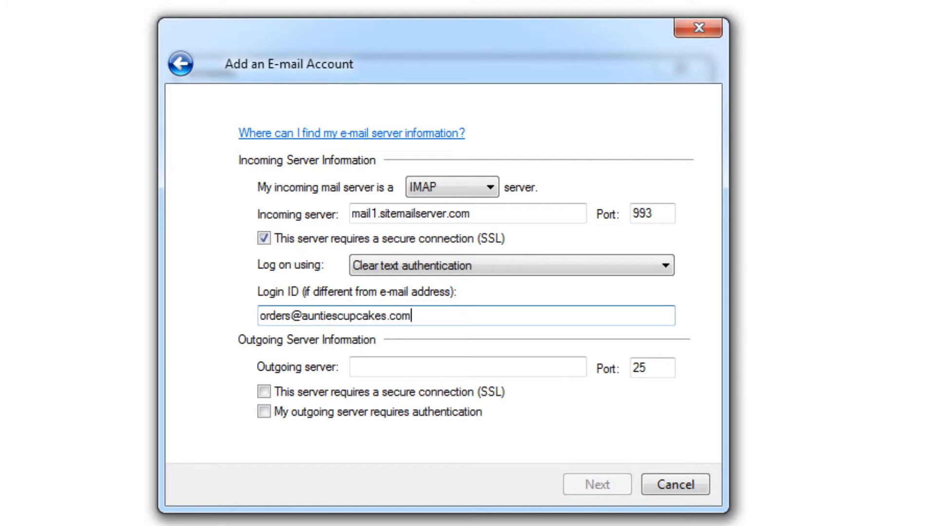
mouse_move(353, 387)
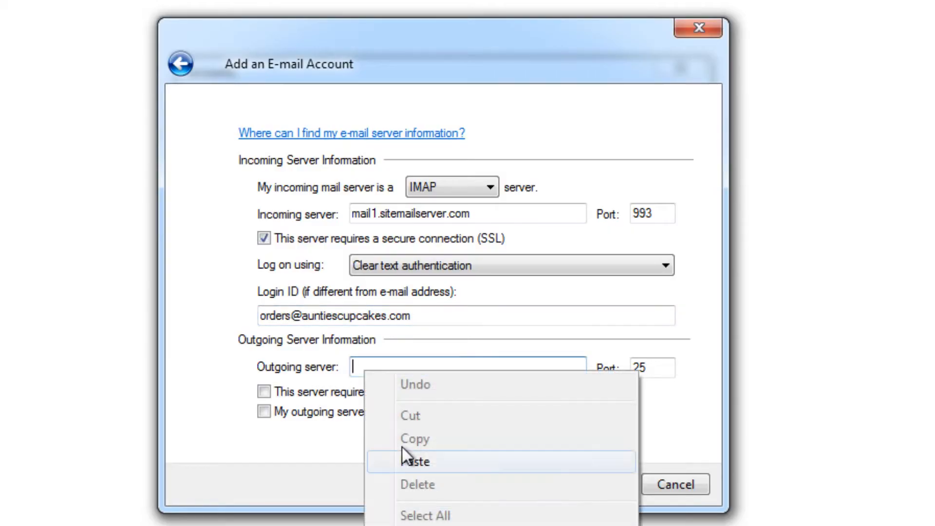
Step: Set outgoing server mail1.sitemailserver.com with SSL, port 465 and authentication, then continue
click(416, 461)
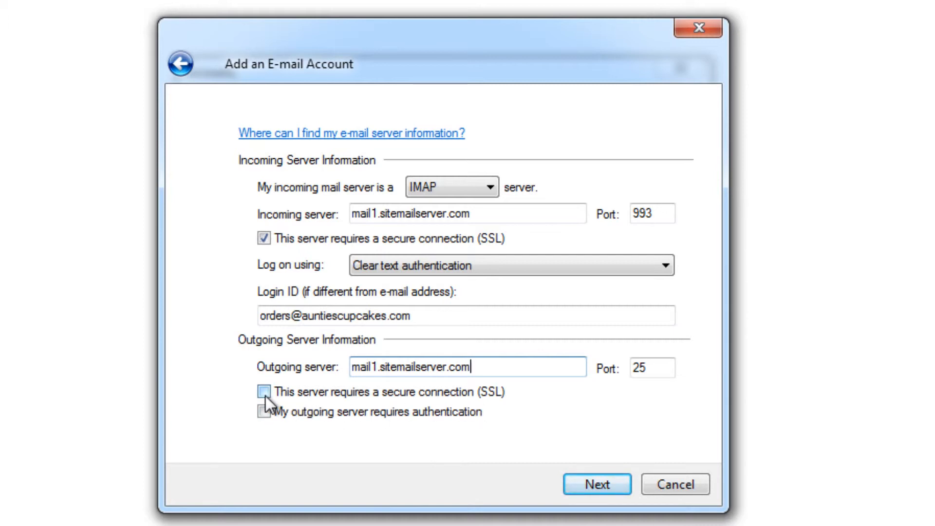
click(264, 391)
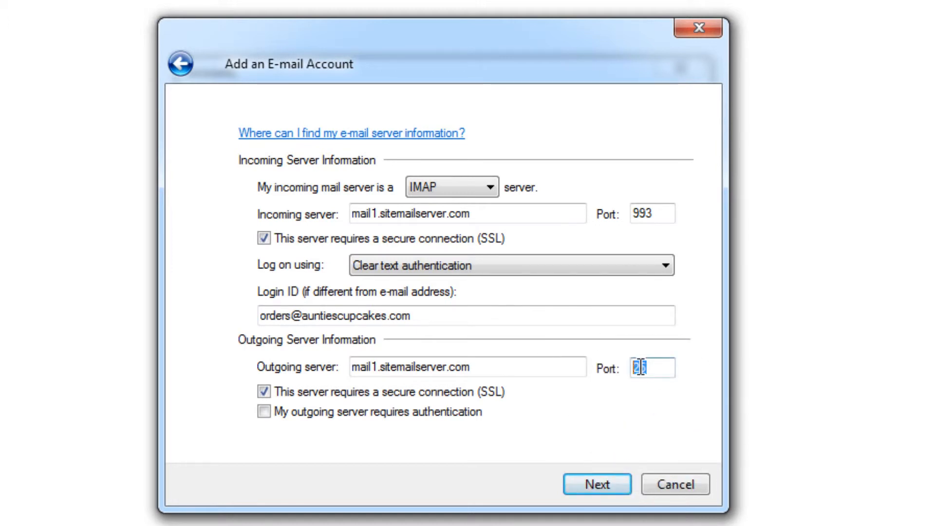
text(465)
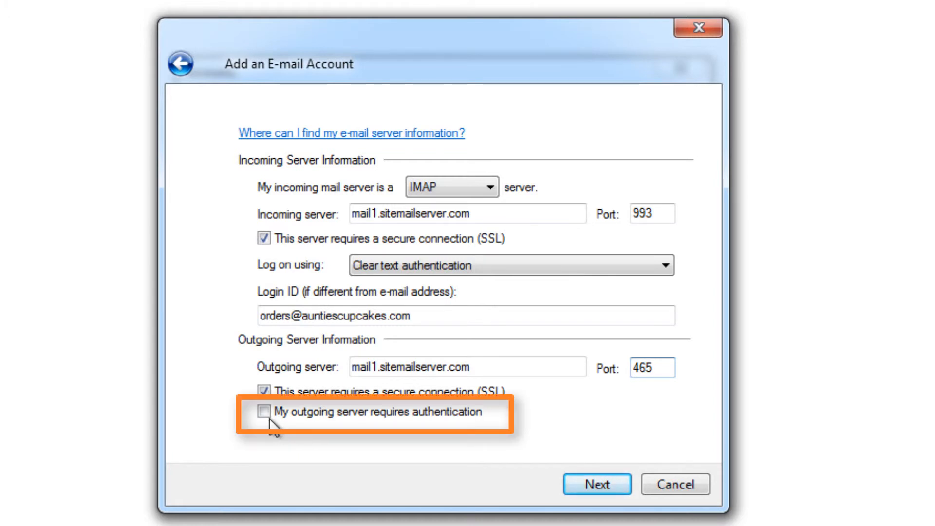
click(263, 411)
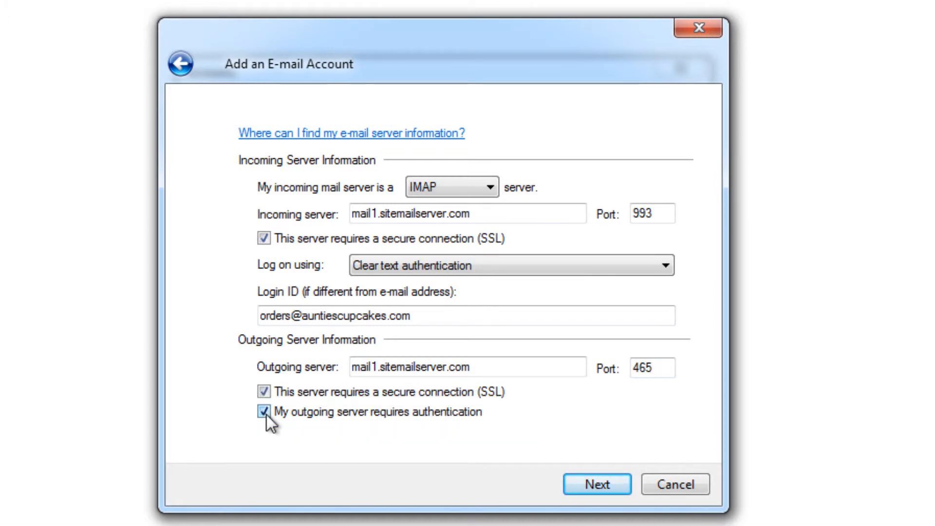
click(596, 484)
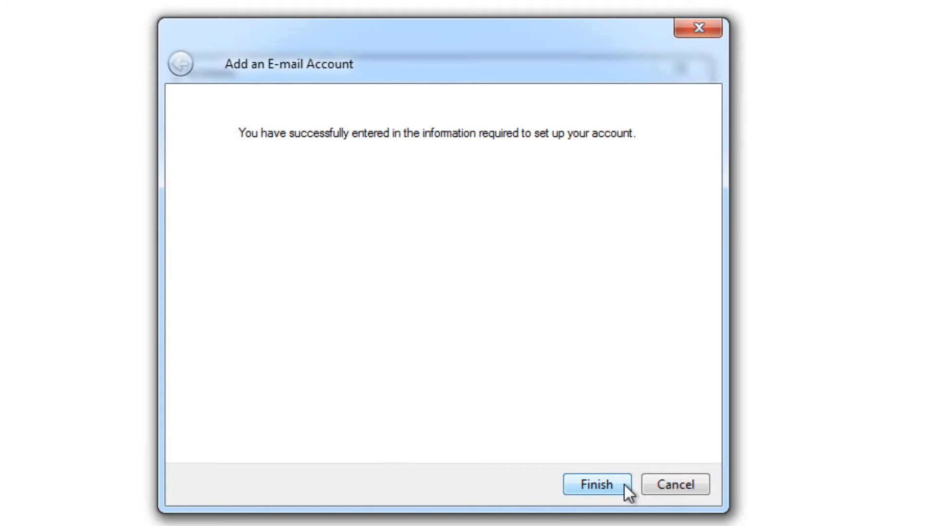
Step: Finish setup and accept the IMAP folder list to show the Cupcake Order inbox
click(596, 484)
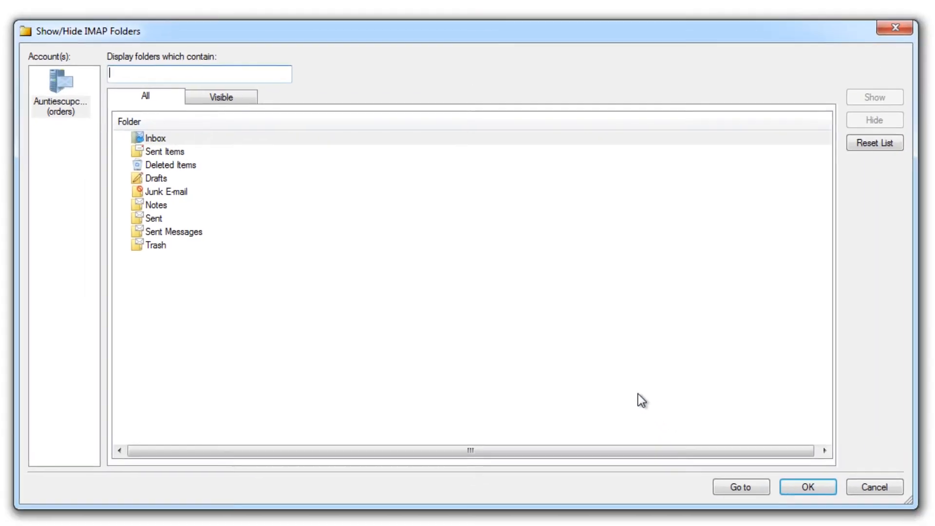
click(806, 487)
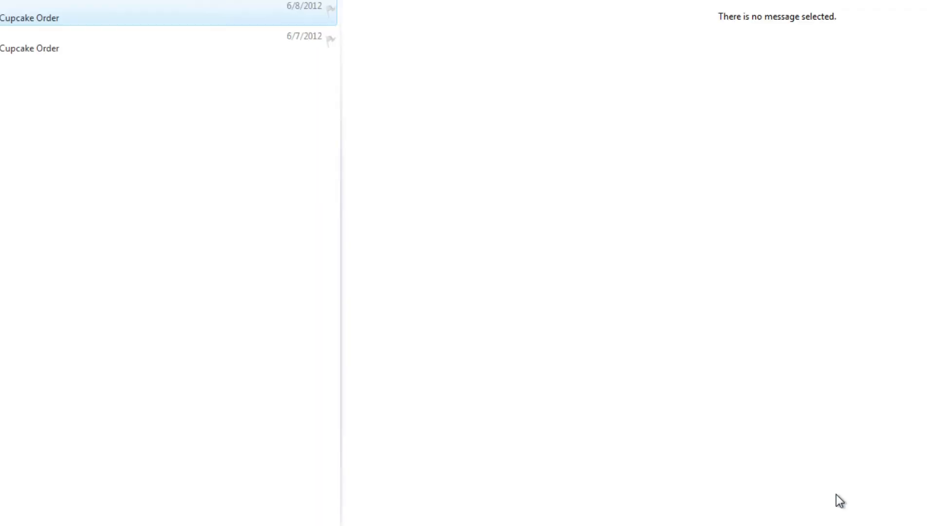